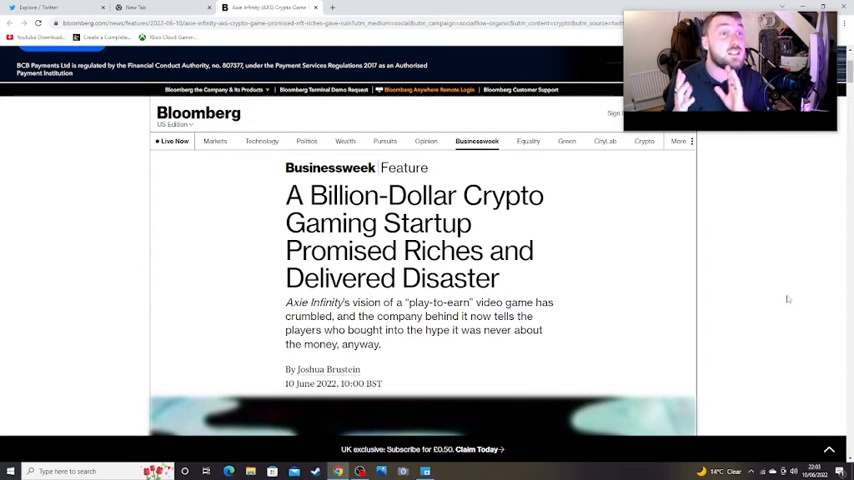
{"action": "mouse_move", "coordinate": [608, 122]}
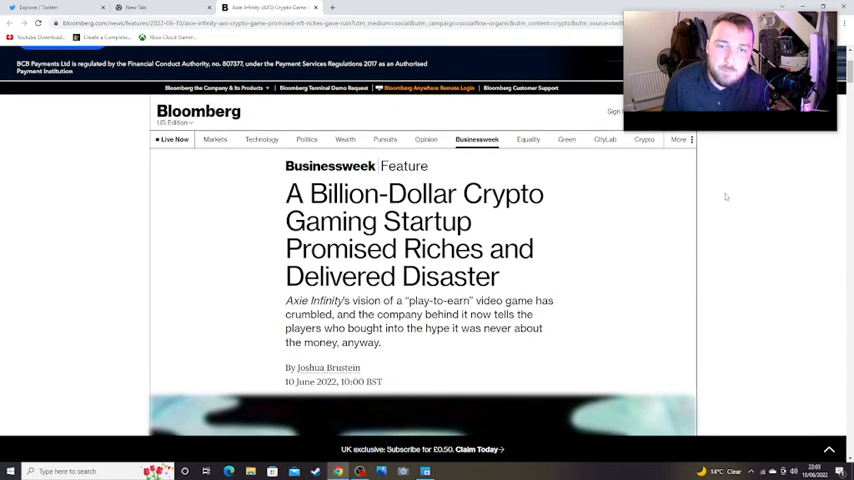
{"action": "scroll", "scroll_direction": "down", "scroll_amount": 3}
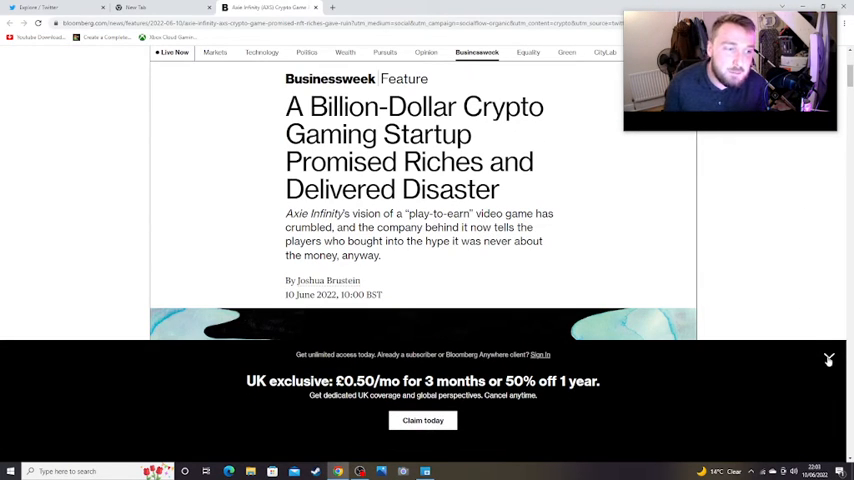
{"action": "scroll", "scroll_direction": "up", "scroll_amount": 3}
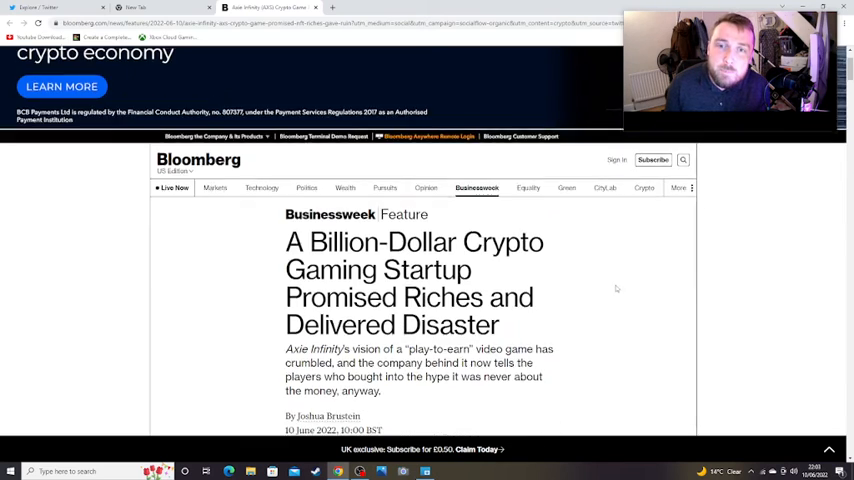
{"action": "scroll", "scroll_direction": "down", "scroll_amount": 3}
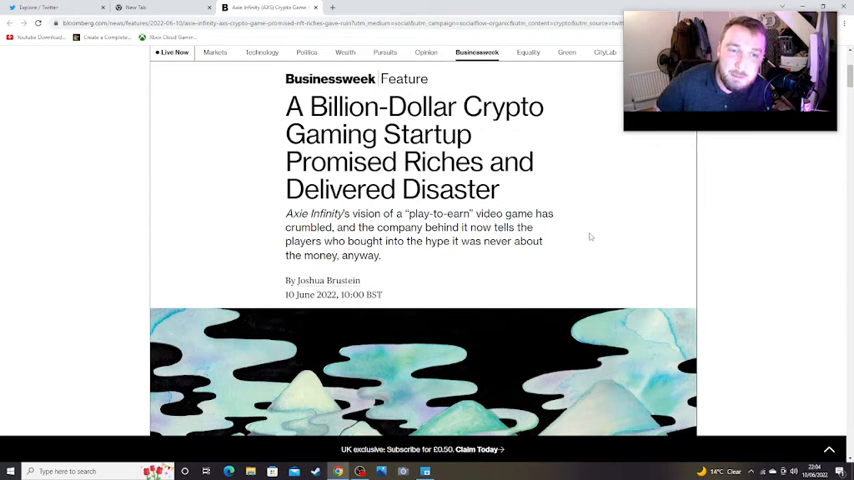
{"action": "mouse_move", "coordinate": [600, 238]}
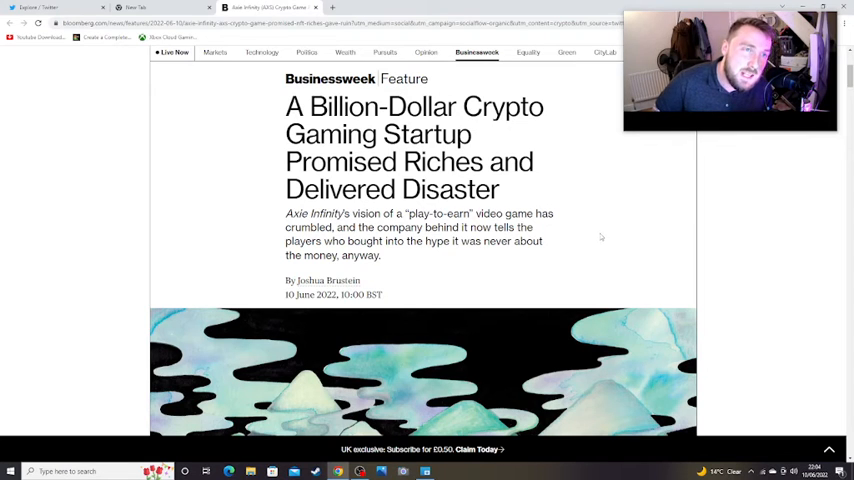
{"action": "scroll", "scroll_direction": "down", "scroll_amount": 3}
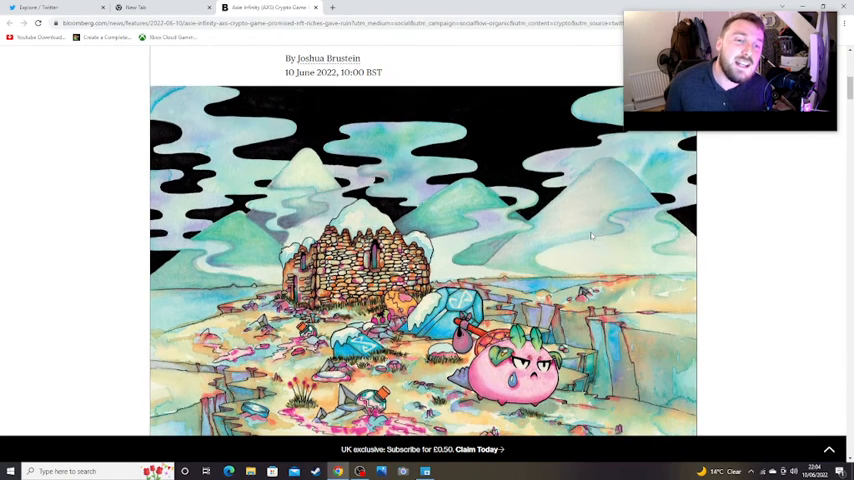
{"action": "scroll", "scroll_direction": "down", "scroll_amount": 3}
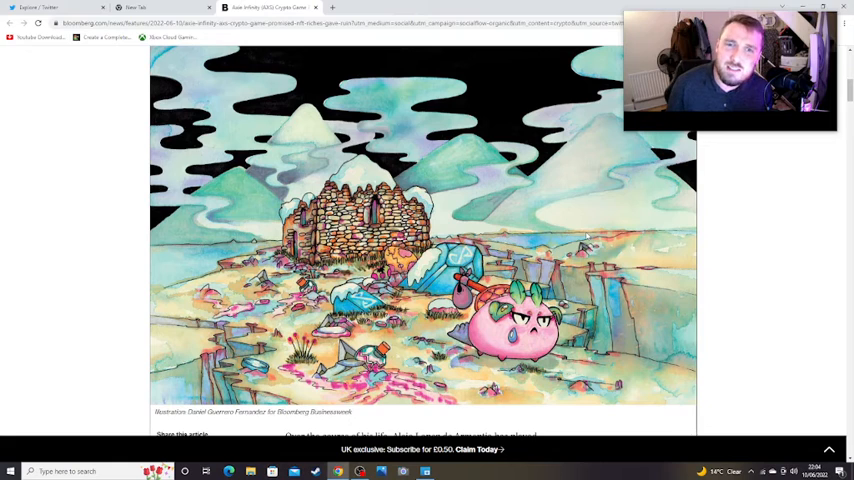
{"action": "scroll", "scroll_direction": "down", "scroll_amount": 3}
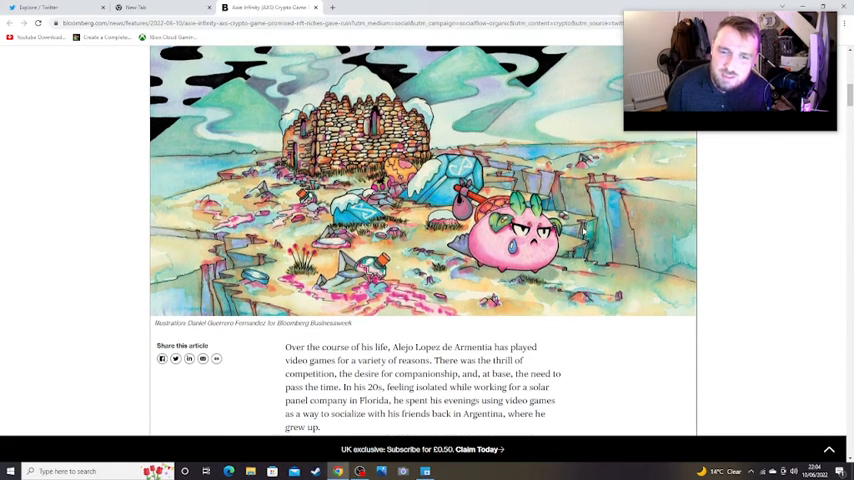
{"action": "scroll", "scroll_direction": "down", "scroll_amount": 3}
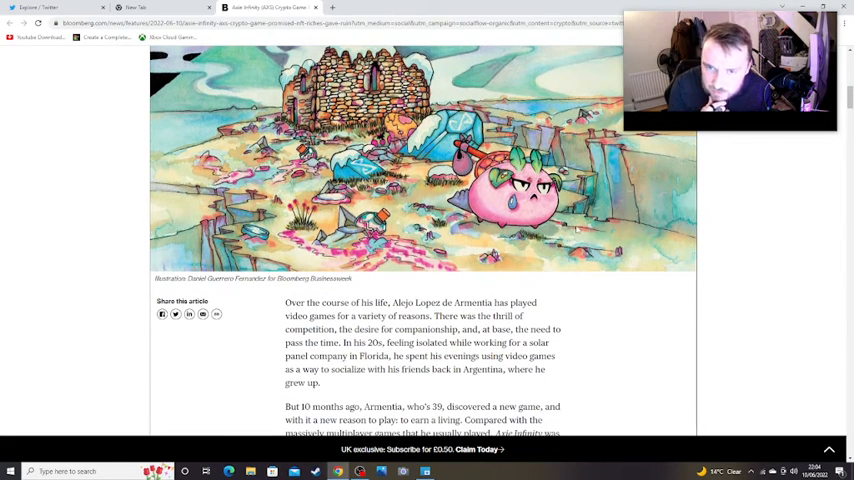
{"action": "scroll", "scroll_direction": "down", "scroll_amount": 3}
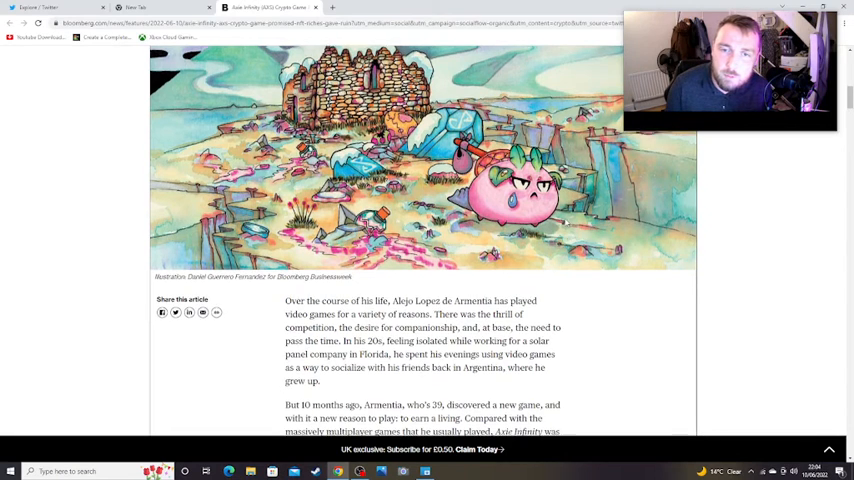
{"action": "scroll", "scroll_direction": "down", "scroll_amount": 3}
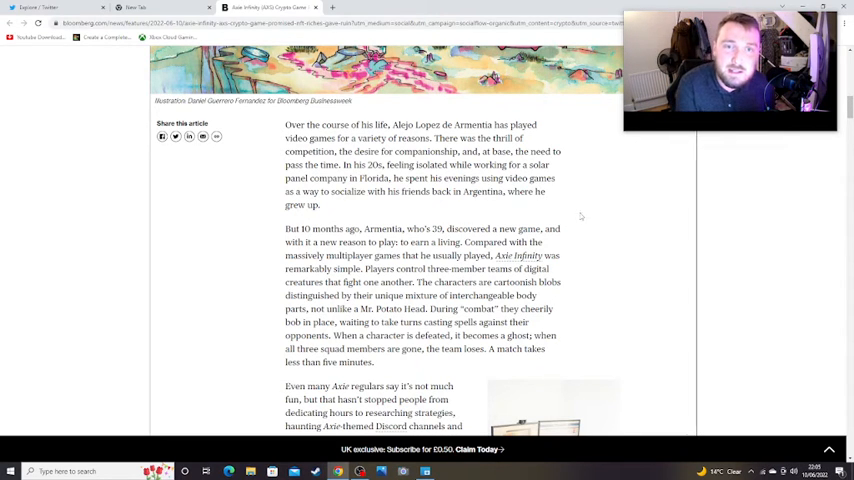
{"action": "scroll", "scroll_direction": "down", "scroll_amount": 3}
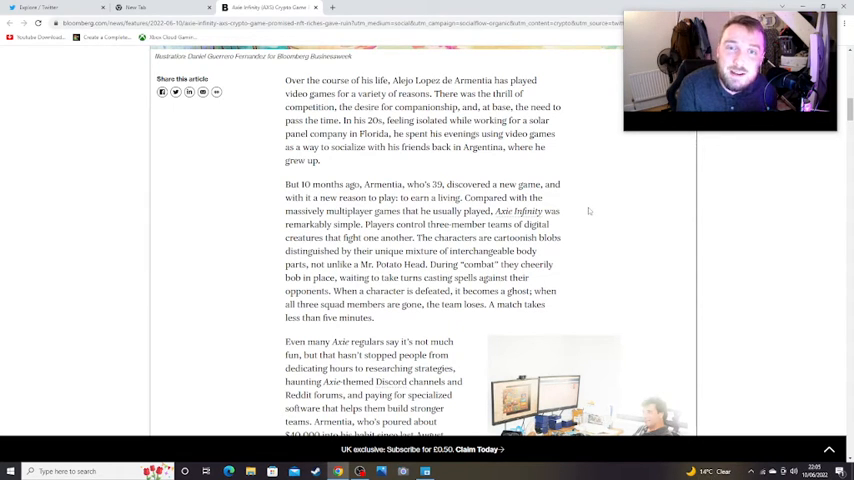
{"action": "scroll", "scroll_direction": "down", "scroll_amount": 3}
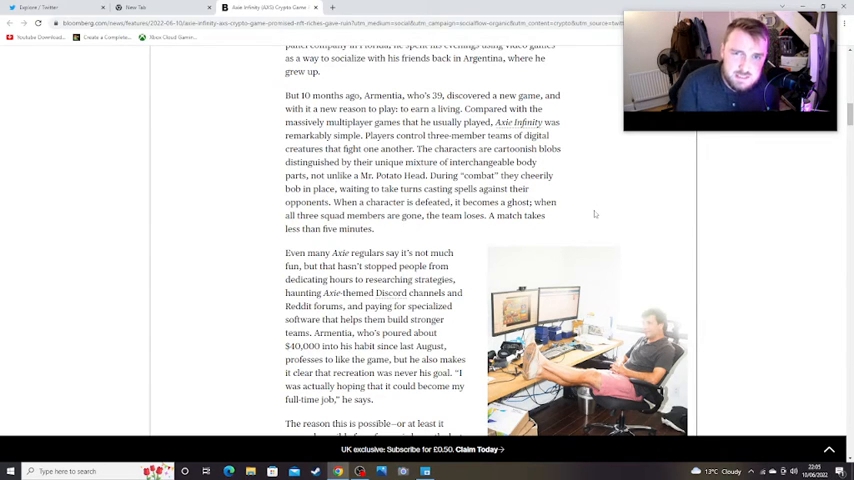
{"action": "scroll", "scroll_direction": "down", "scroll_amount": 3}
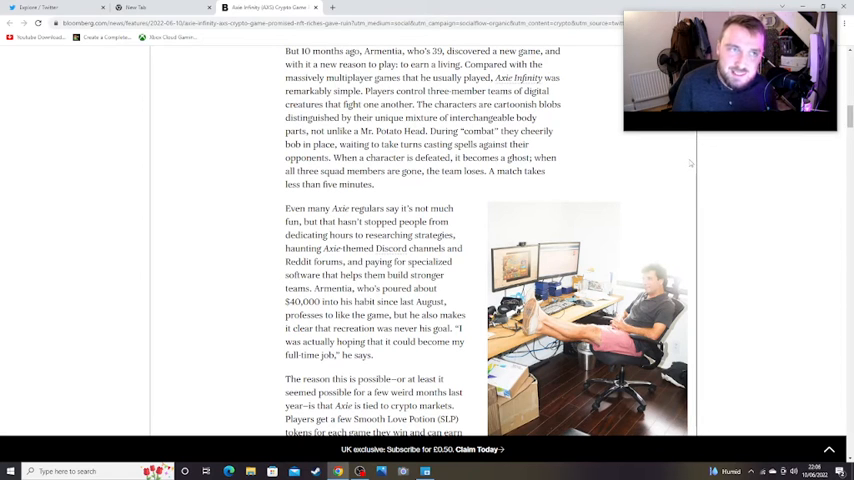
{"action": "scroll", "scroll_direction": "down", "scroll_amount": 3}
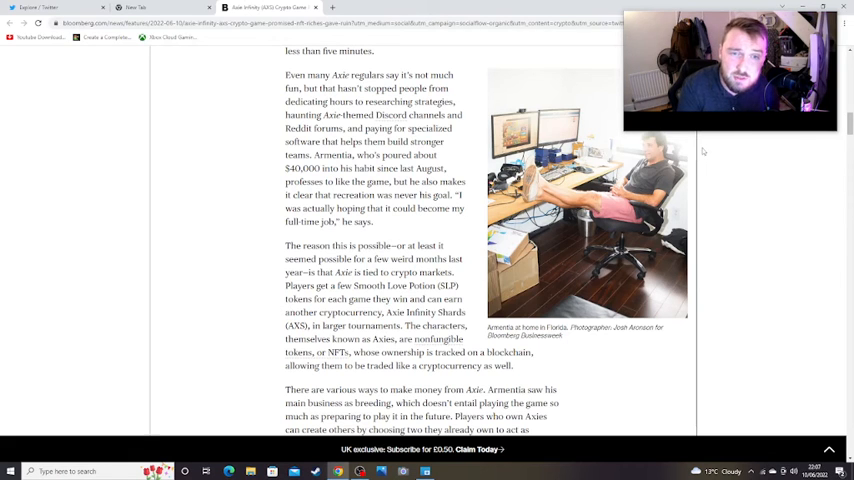
{"action": "scroll", "scroll_direction": "down", "scroll_amount": 3}
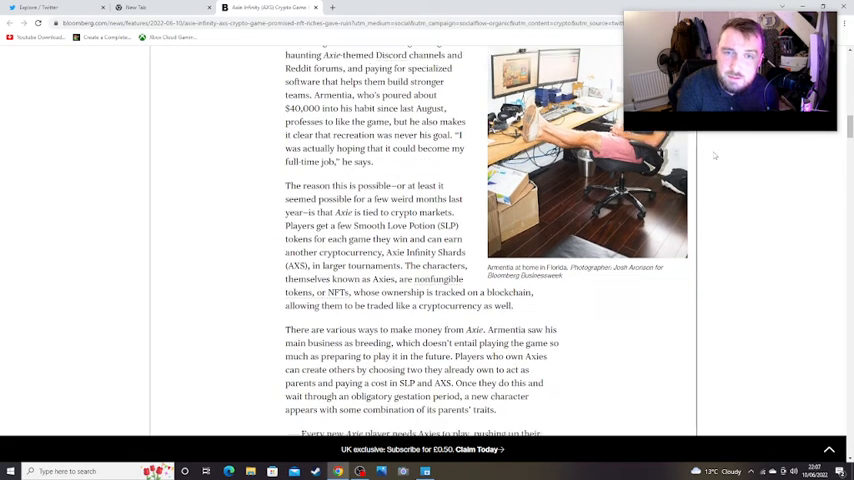
{"action": "scroll", "scroll_direction": "down", "scroll_amount": 3}
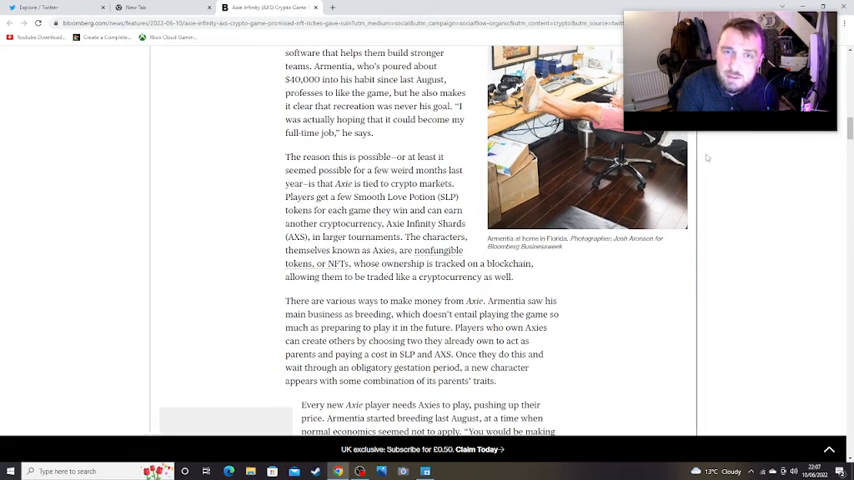
{"action": "scroll", "scroll_direction": "down", "scroll_amount": 3}
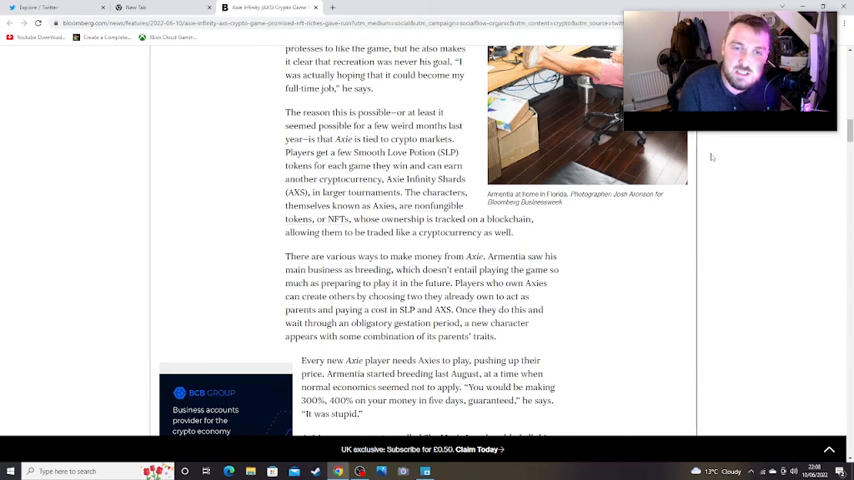
{"action": "scroll", "scroll_direction": "down", "scroll_amount": 3}
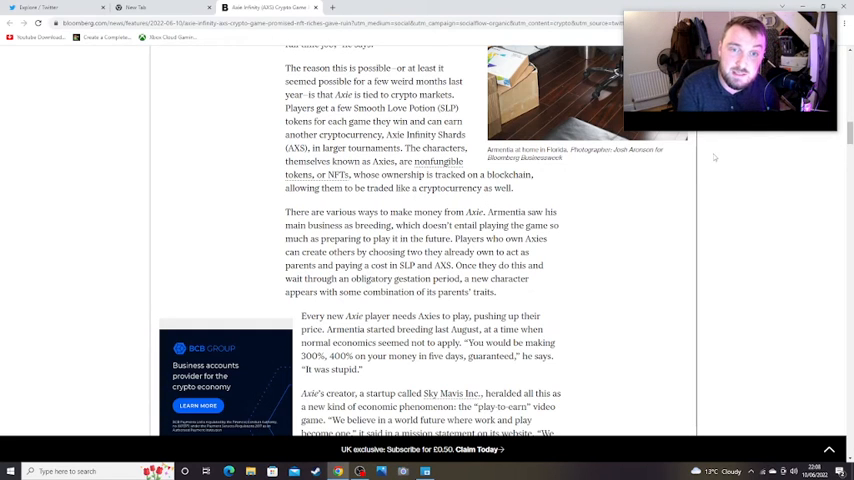
{"action": "scroll", "scroll_direction": "down", "scroll_amount": 3}
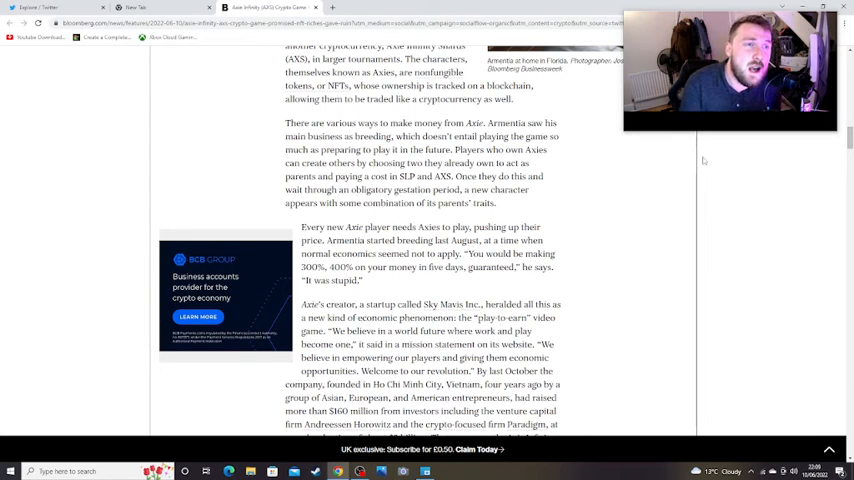
{"action": "scroll", "scroll_direction": "down", "scroll_amount": 3}
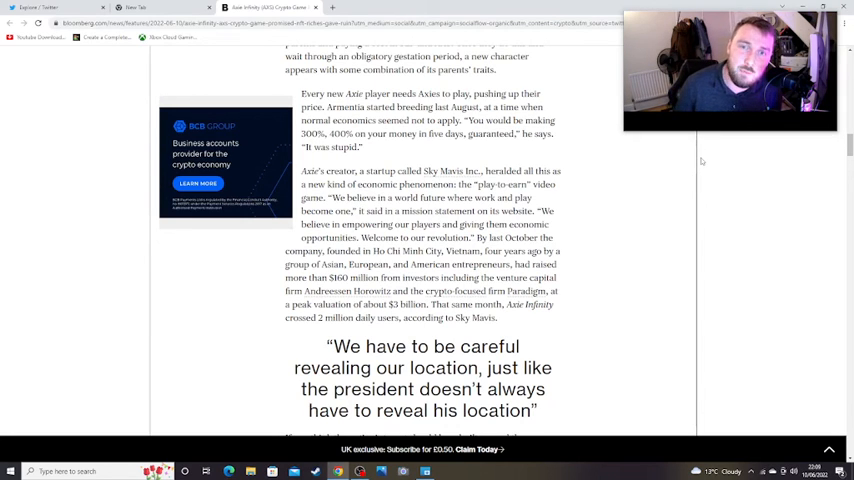
{"action": "scroll", "scroll_direction": "down", "scroll_amount": 3}
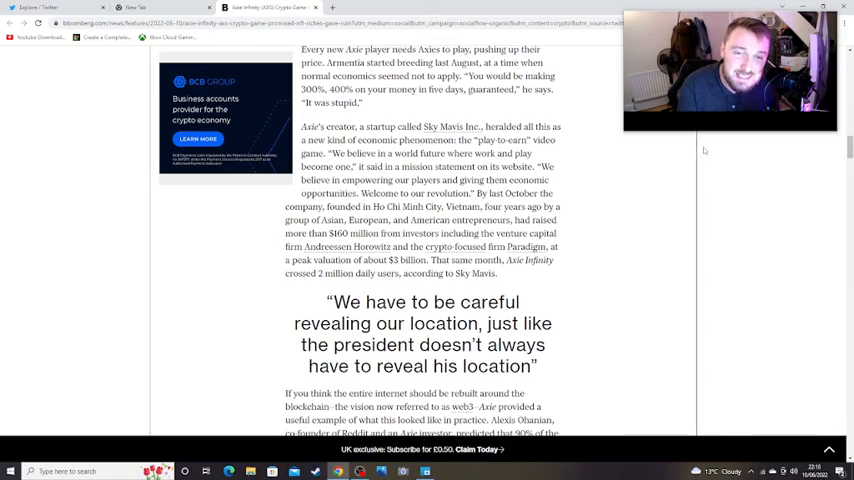
{"action": "scroll", "scroll_direction": "down", "scroll_amount": 3}
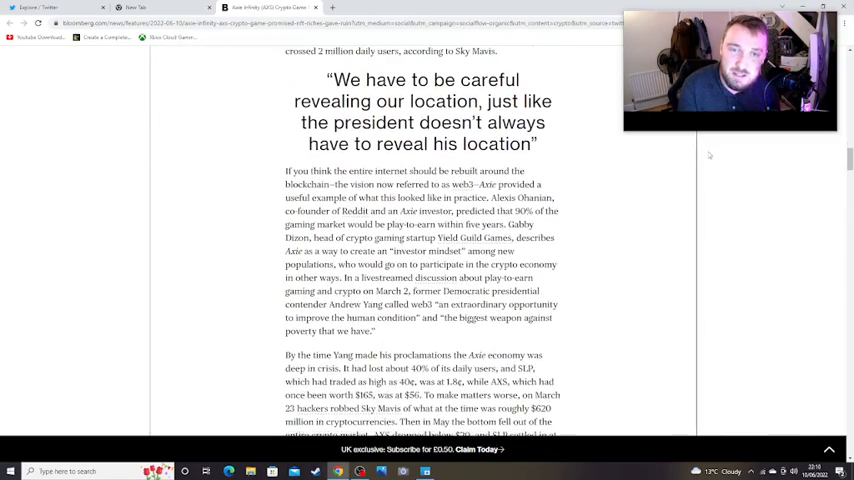
{"action": "scroll", "scroll_direction": "down", "scroll_amount": 3}
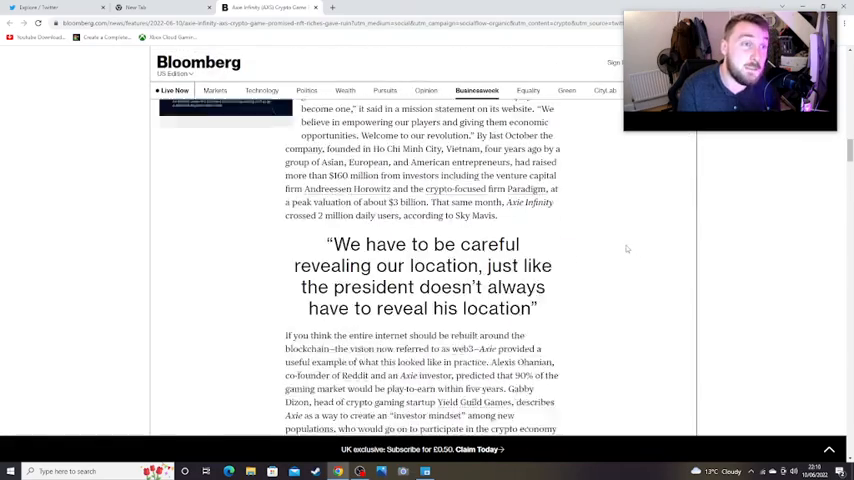
{"action": "scroll", "scroll_direction": "up", "scroll_amount": 3}
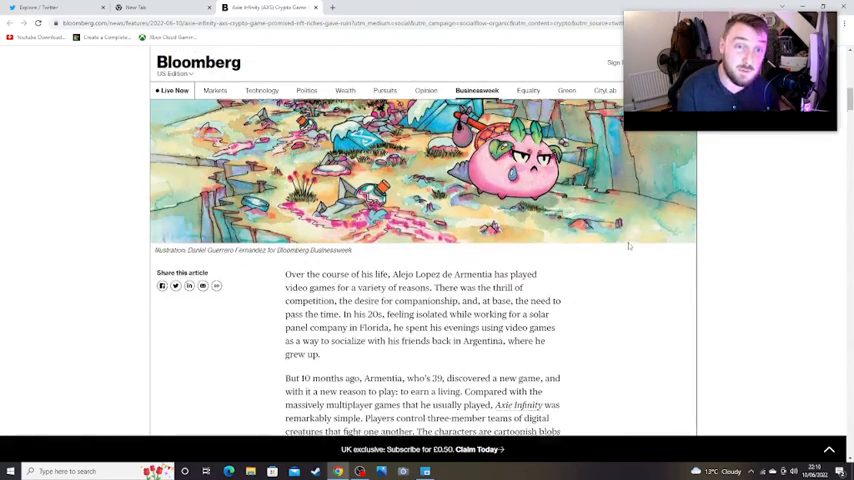
{"action": "scroll", "scroll_direction": "down", "scroll_amount": 3}
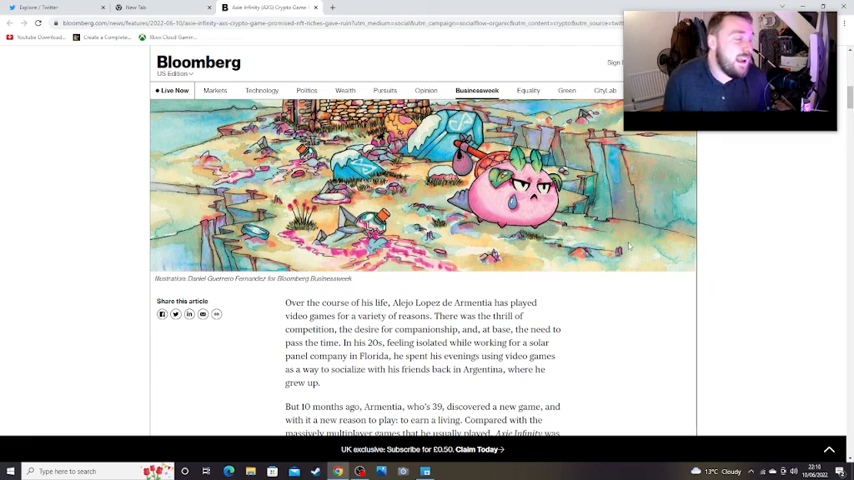